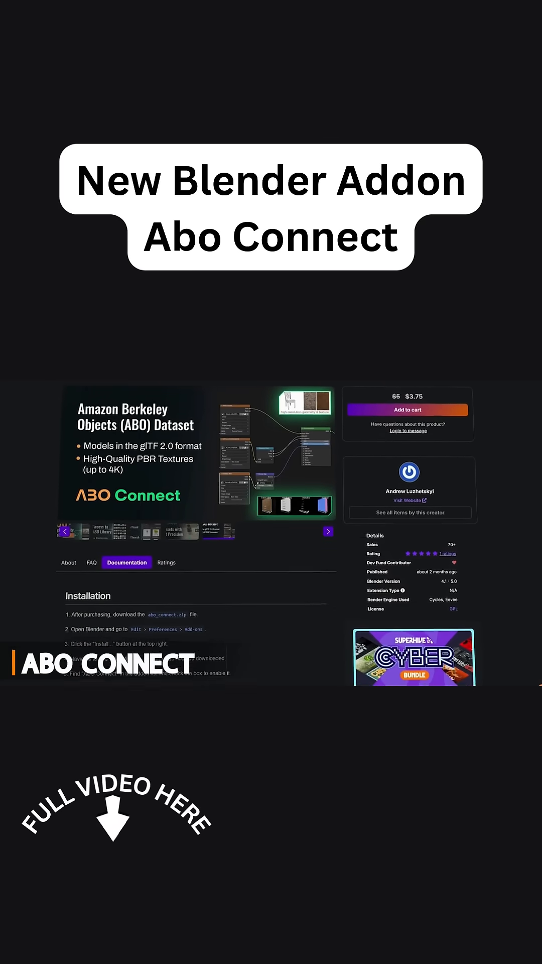
{"action": "scroll", "scroll_direction": "down", "scroll_amount": 3}
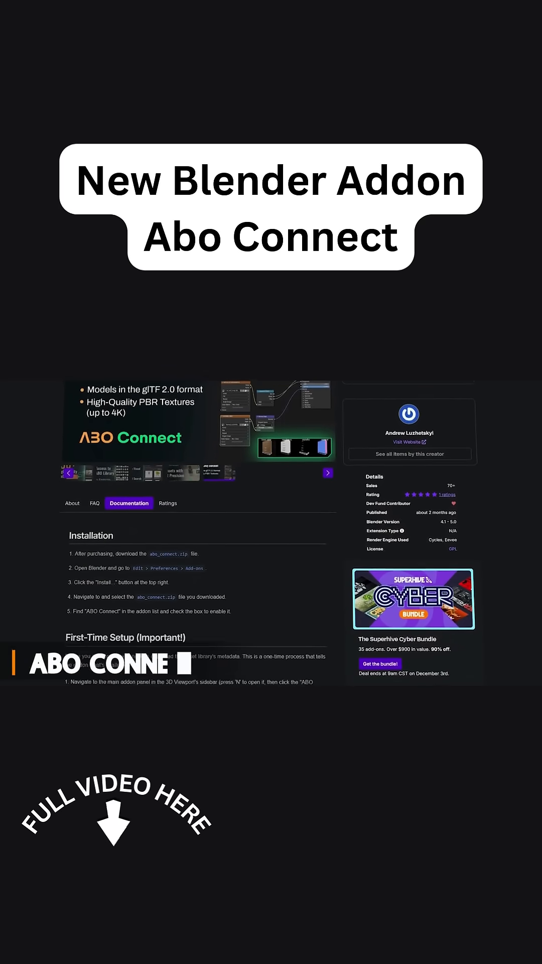
{"action": "scroll", "scroll_direction": "down", "scroll_amount": 3}
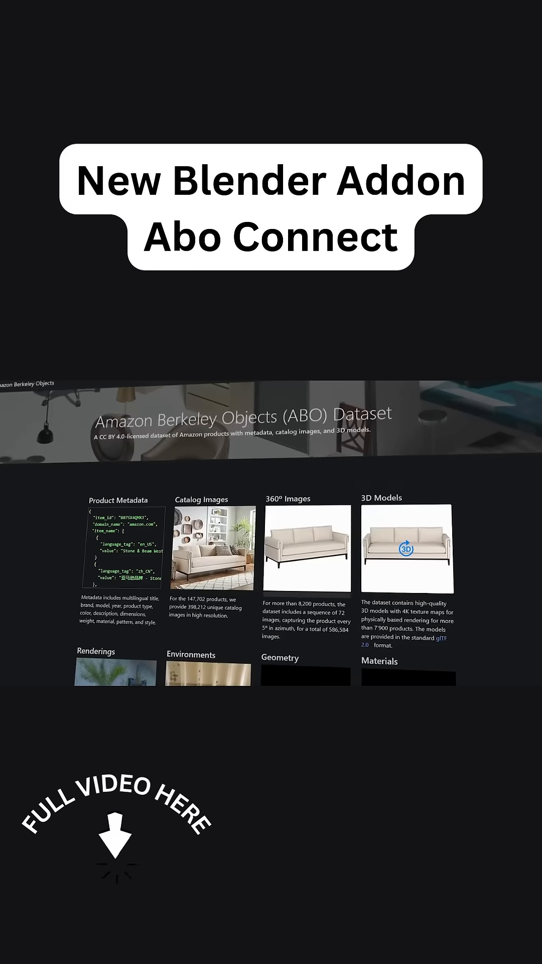
{"action": "scroll", "scroll_direction": "up", "scroll_amount": 3}
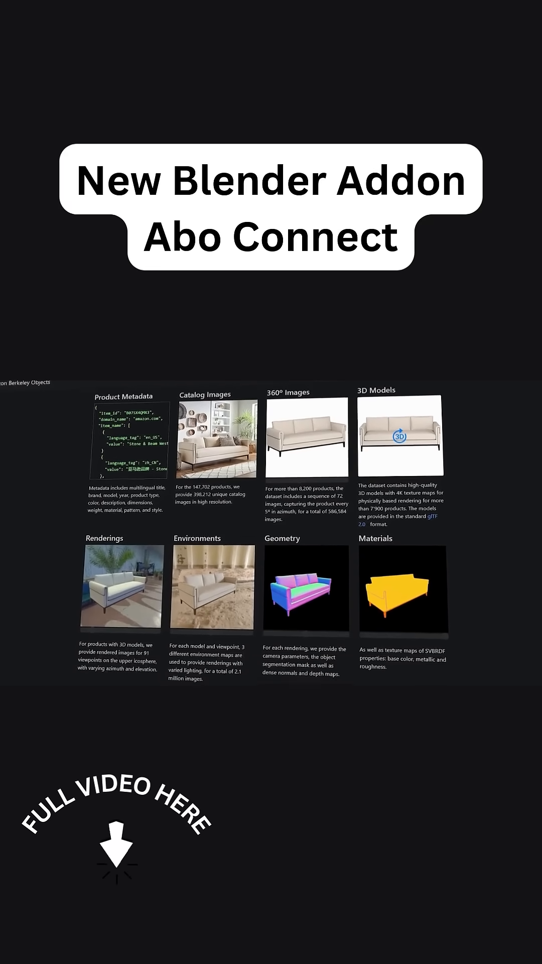
{"action": "scroll", "scroll_direction": "down", "scroll_amount": 3}
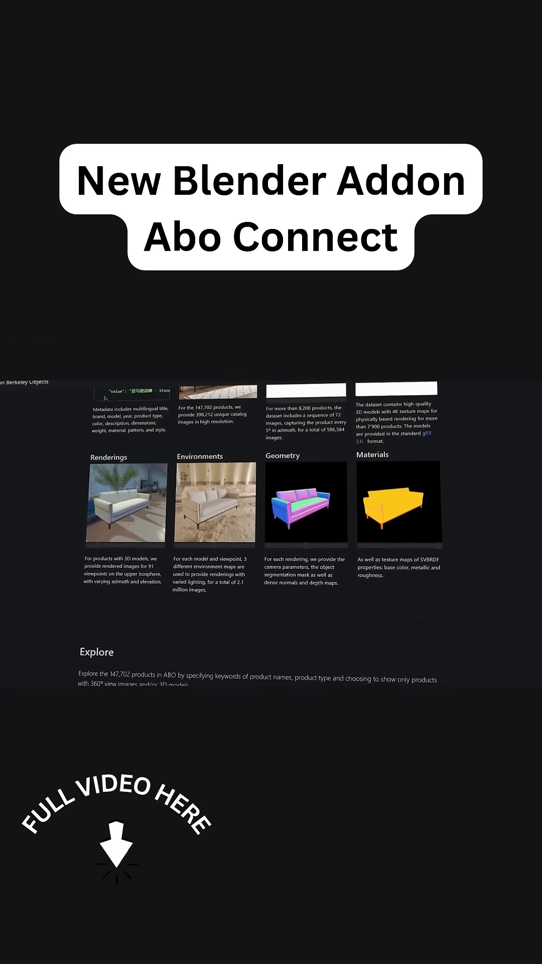
{"action": "scroll", "scroll_direction": "down", "scroll_amount": 3}
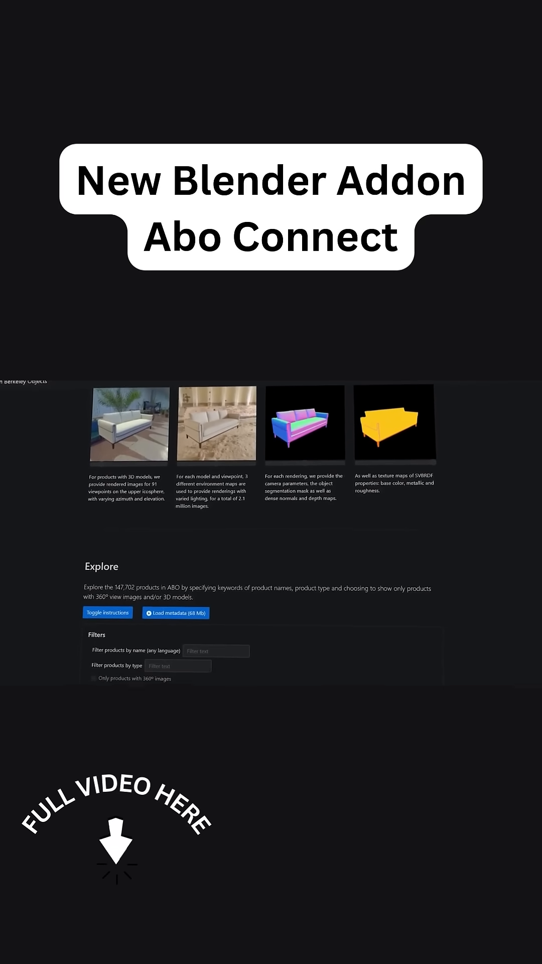
{"action": "scroll", "scroll_direction": "down", "scroll_amount": 3}
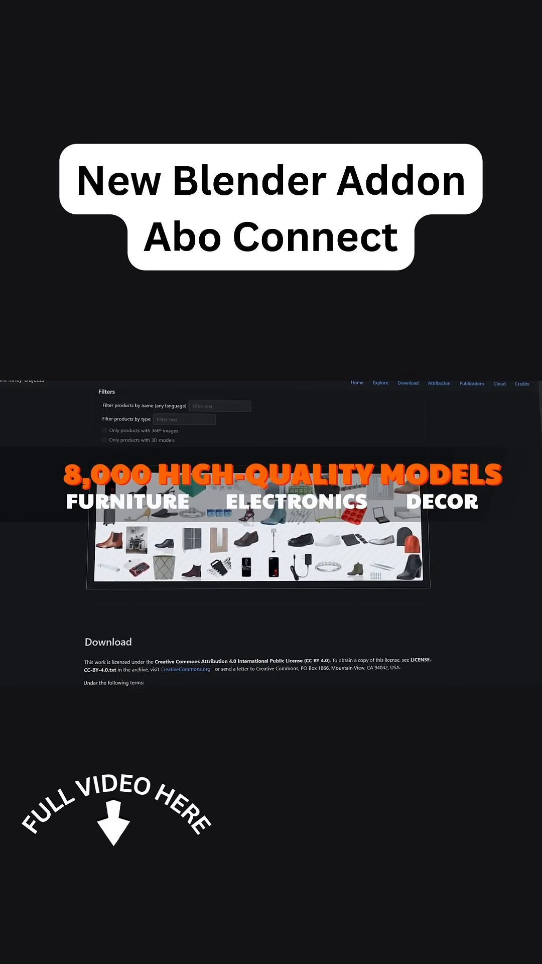
{"action": "scroll", "scroll_direction": "down", "scroll_amount": 3}
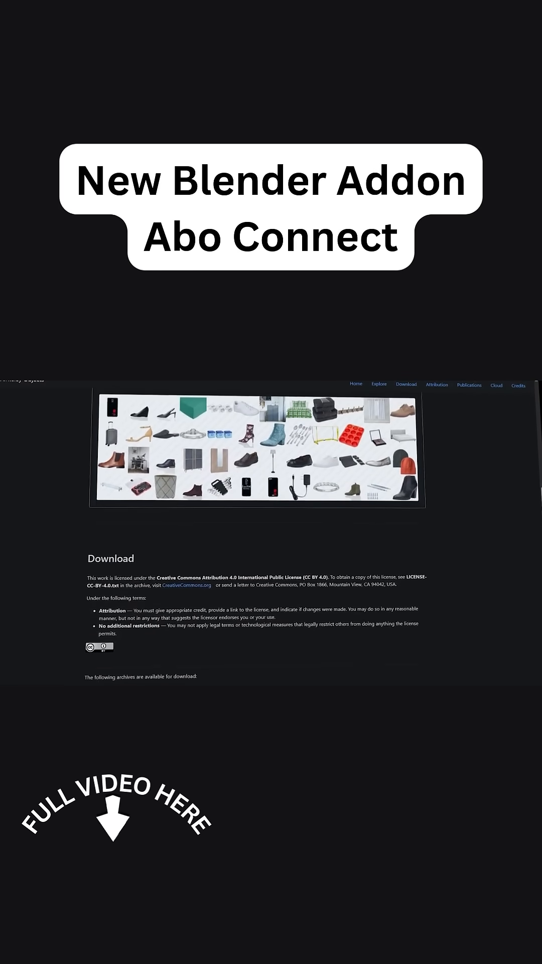
{"action": "scroll", "scroll_direction": "down", "scroll_amount": 3}
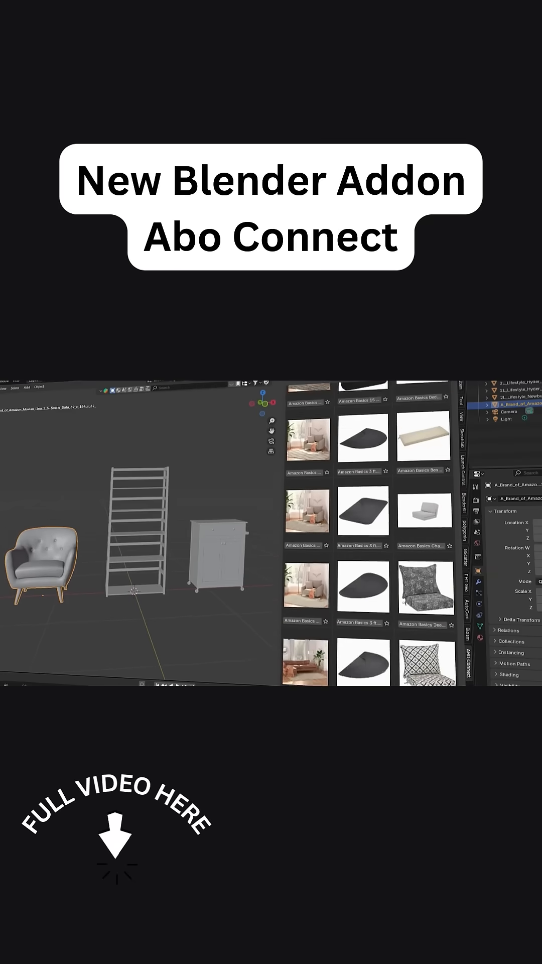
{"action": "scroll", "scroll_direction": "down", "scroll_amount": 3}
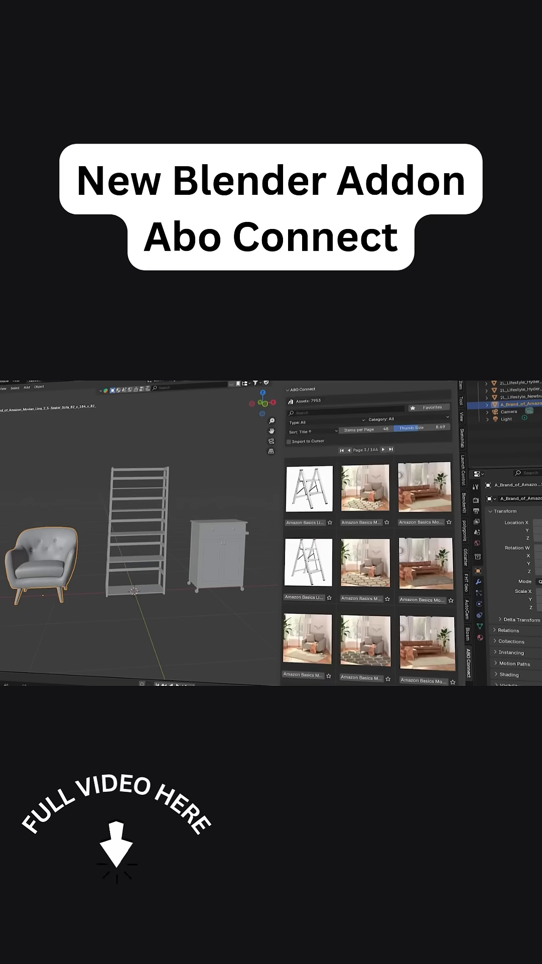
{"action": "scroll", "scroll_direction": "down", "scroll_amount": 3}
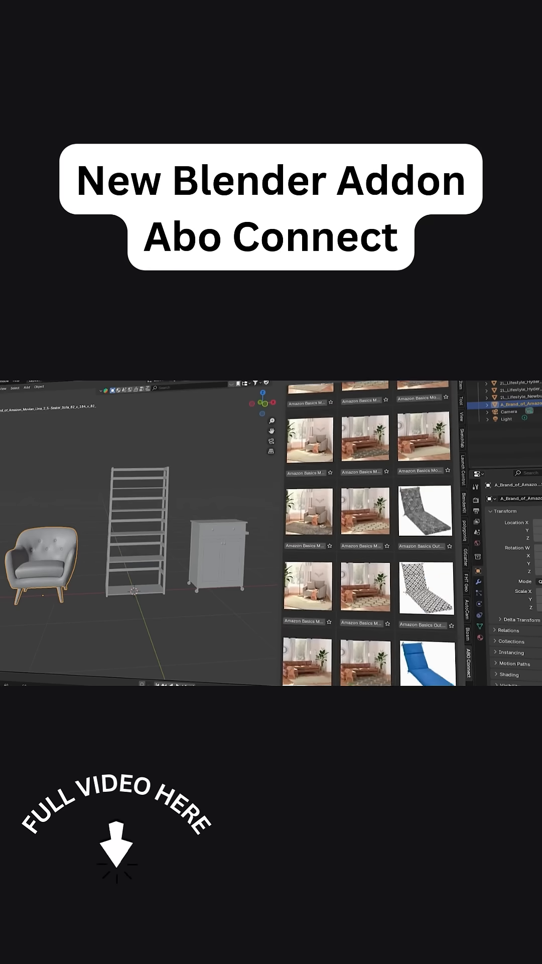